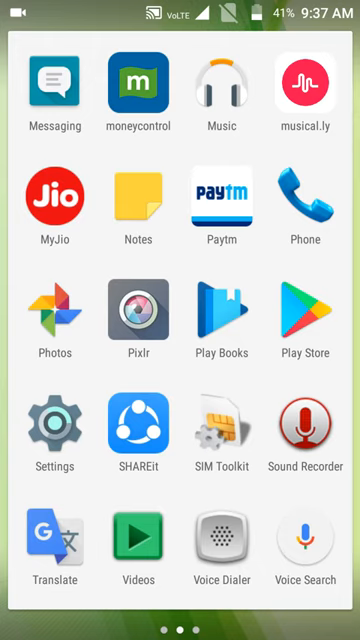
Step: Launch the Settings app from the app drawer
{"action": "left_click", "coordinate": [54, 438]}
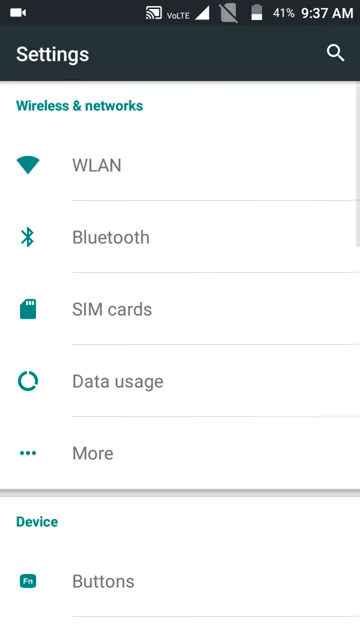
Step: Scroll down Settings toward Language & input to reach Gboard
{"action": "scroll", "scroll_direction": "down", "scroll_amount": 3}
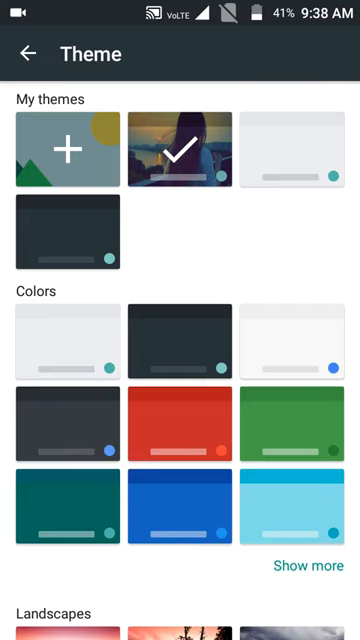
Step: Scroll the Theme screen past My themes and Colors to the Landscapes section
{"action": "scroll", "scroll_direction": "down", "scroll_amount": 3}
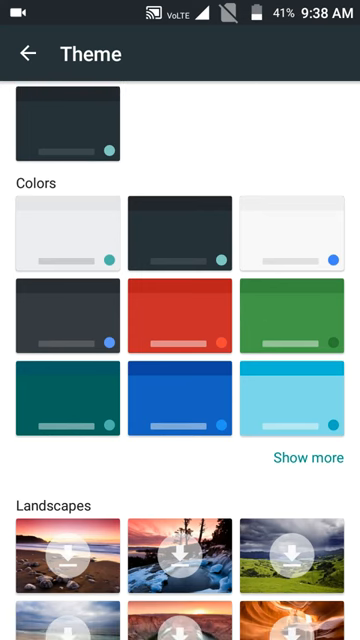
{"action": "scroll", "scroll_direction": "down", "scroll_amount": 3}
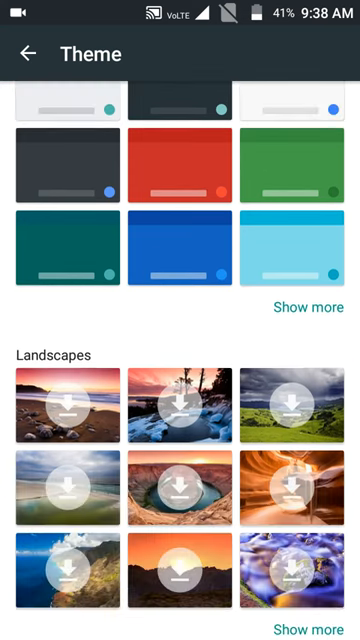